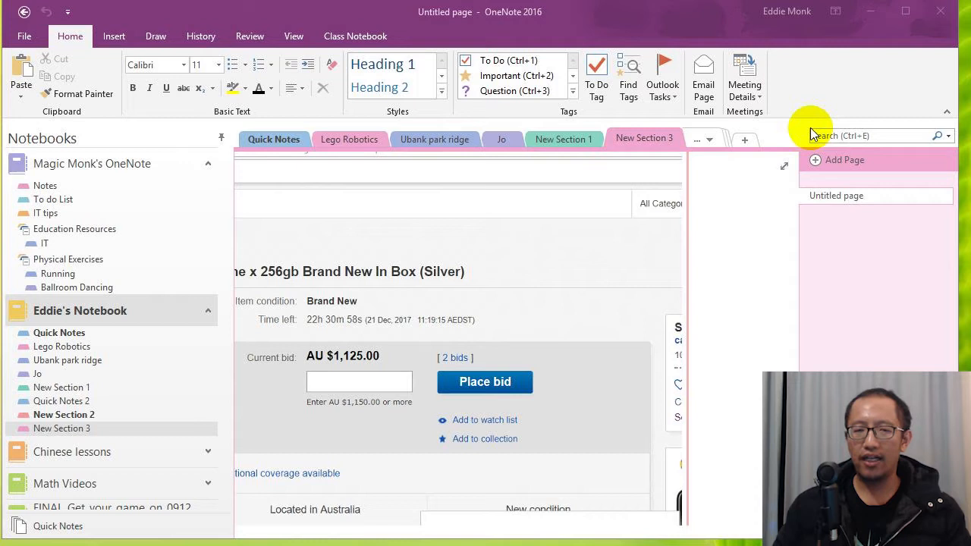
mouse_move(804, 135)
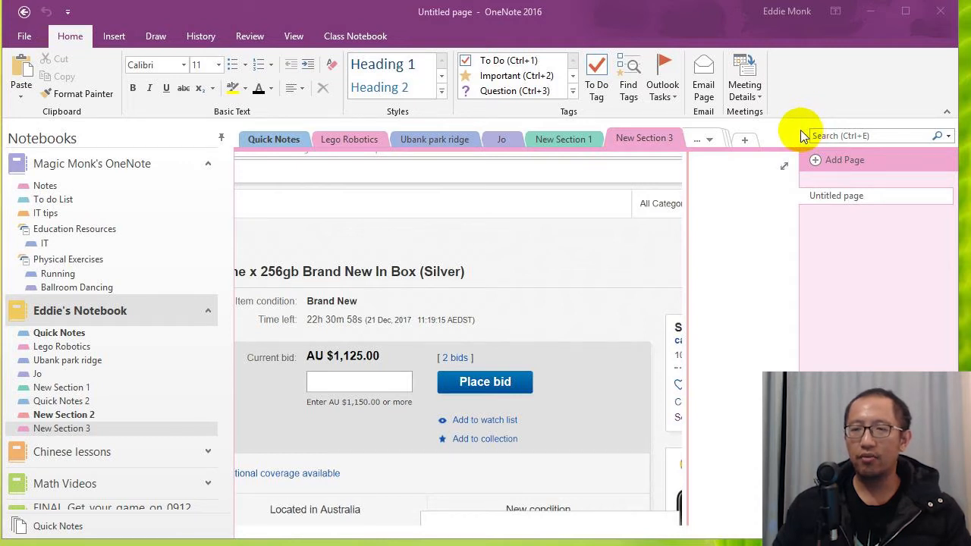
mouse_move(796, 133)
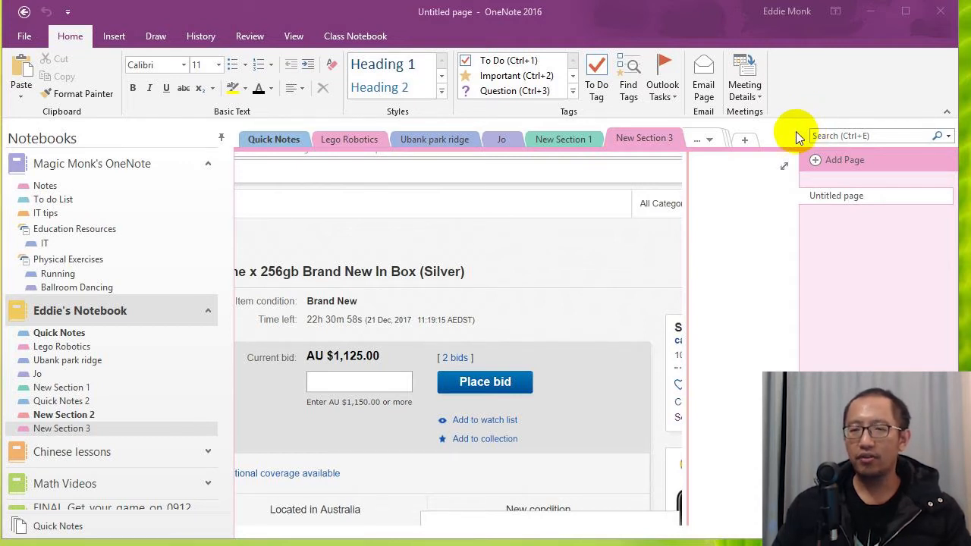
mouse_move(786, 82)
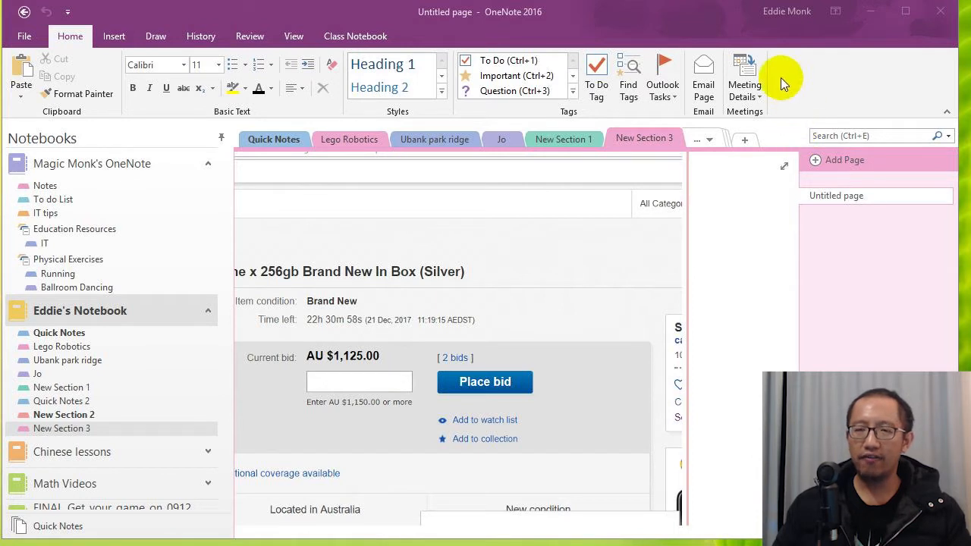
mouse_move(446, 294)
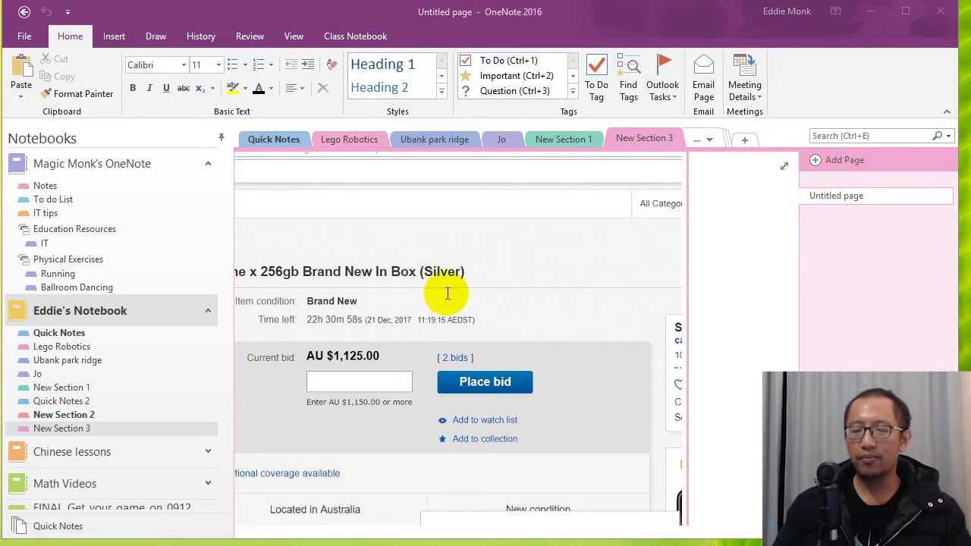
mouse_move(576, 237)
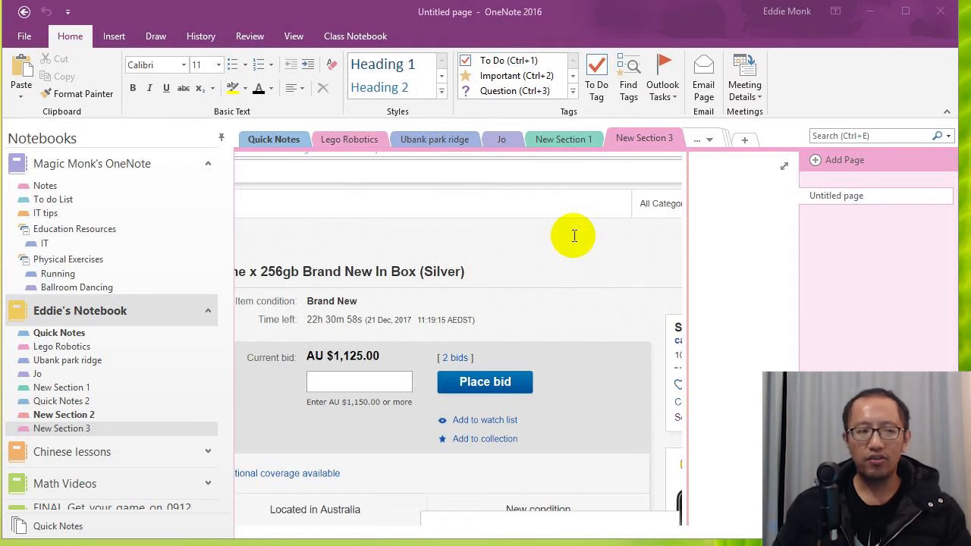
mouse_move(568, 280)
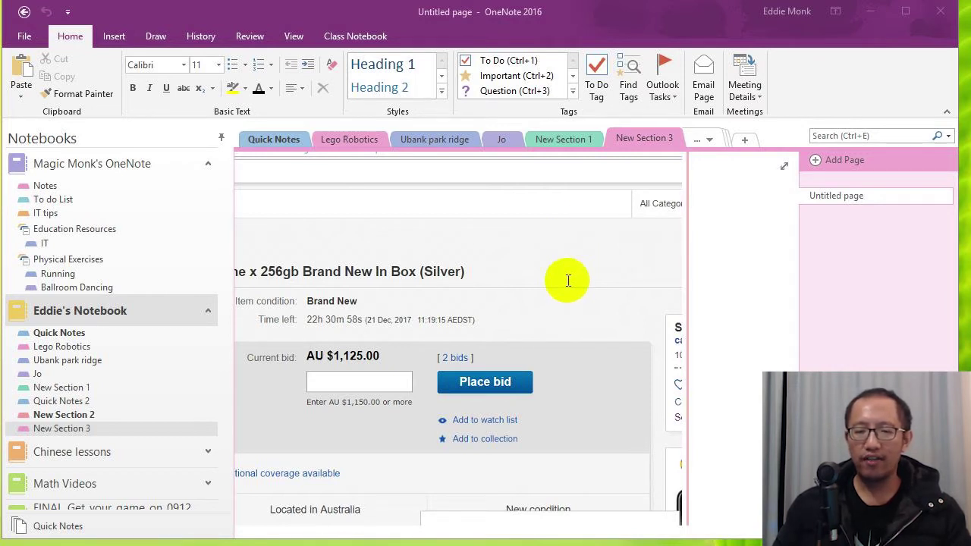
mouse_move(537, 288)
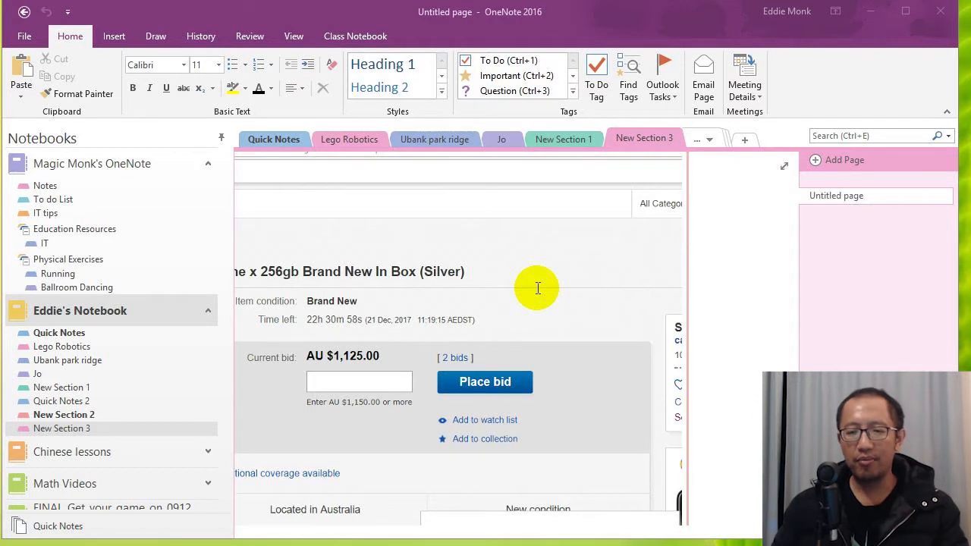
mouse_move(457, 320)
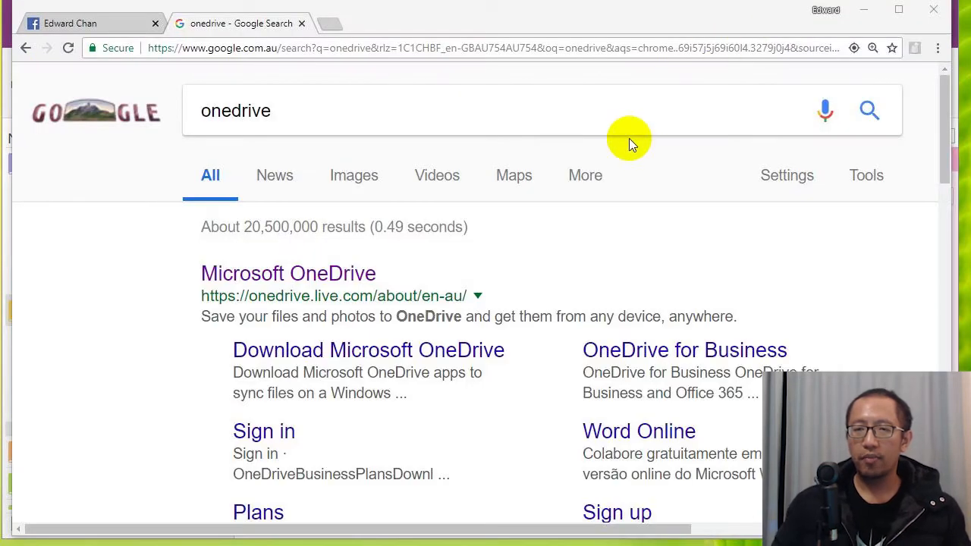
mouse_move(332, 273)
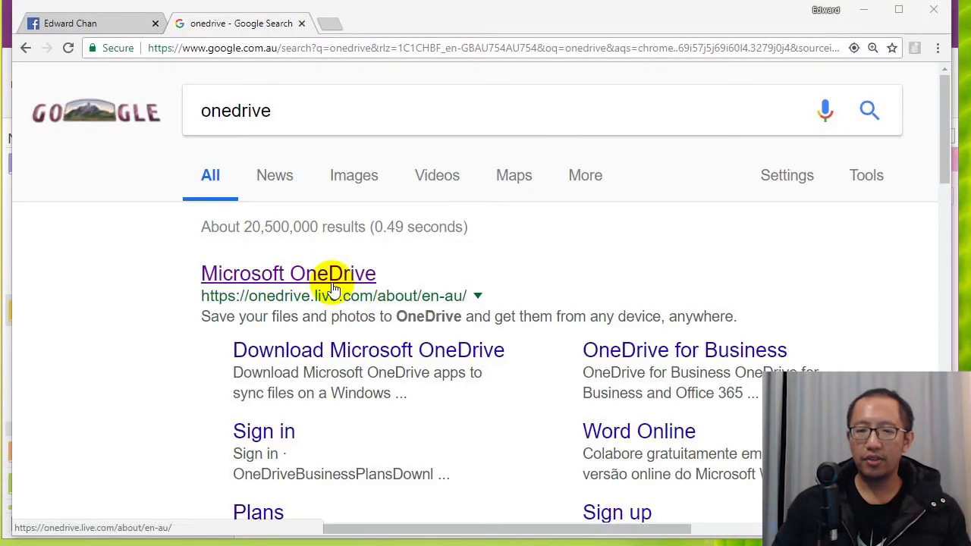
- Reach the signed-in OneDrive Files list from the Microsoft OneDrive search result
left_click(288, 273)
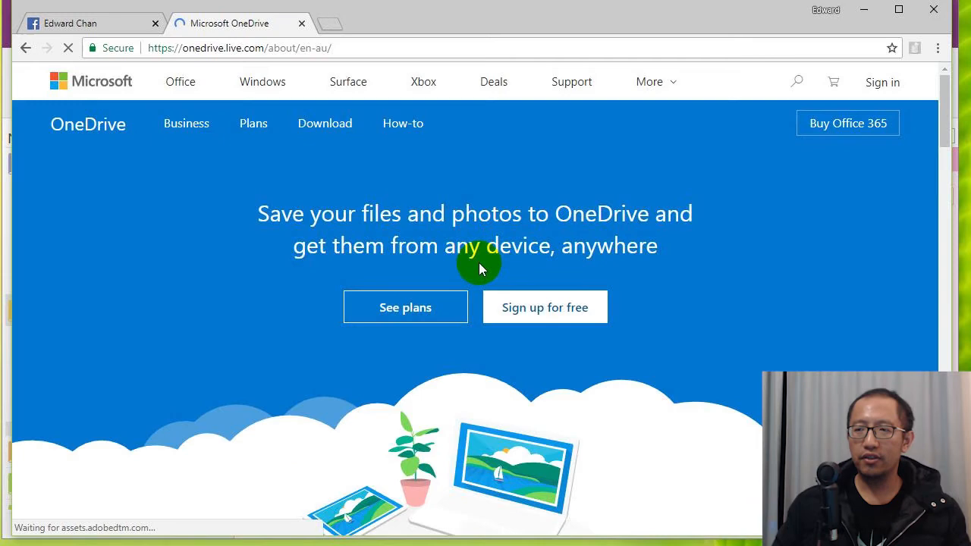
left_click(882, 82)
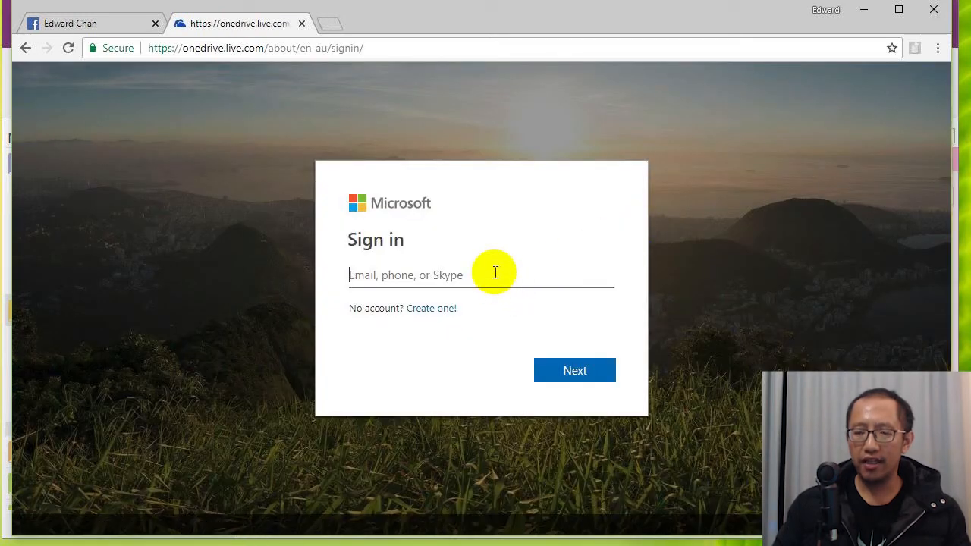
left_click(575, 370)
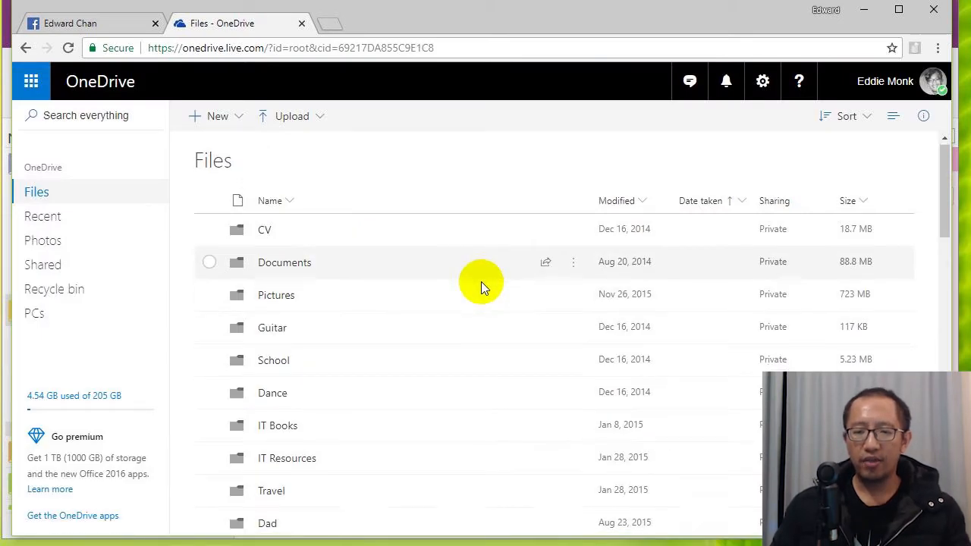
- Enter the OneNotes folder and bring up the New item choices
scroll("down", 3)
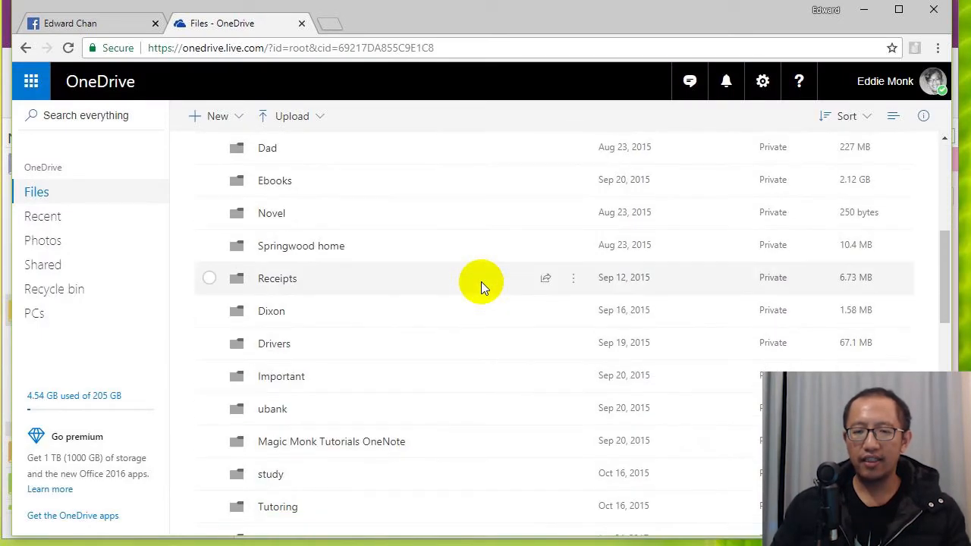
scroll("up", 3)
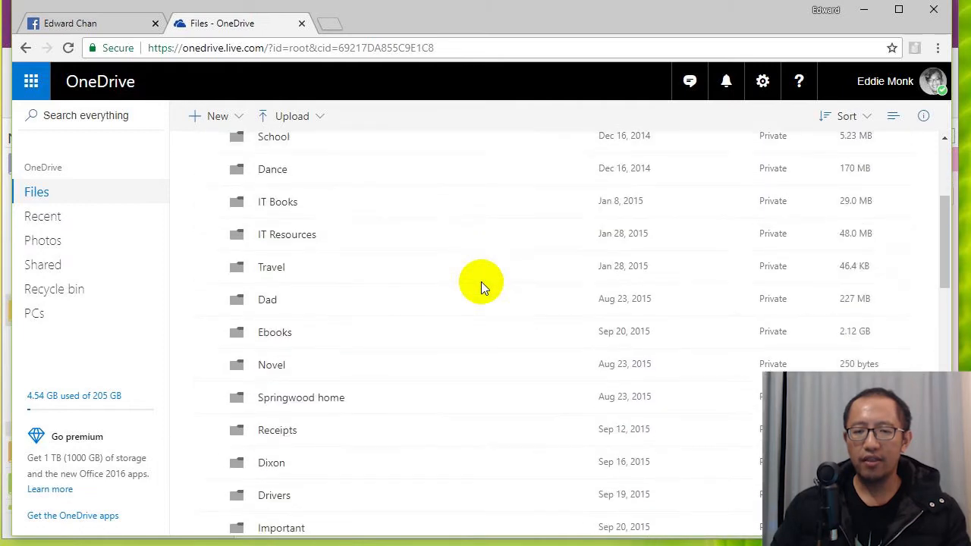
scroll("down", 3)
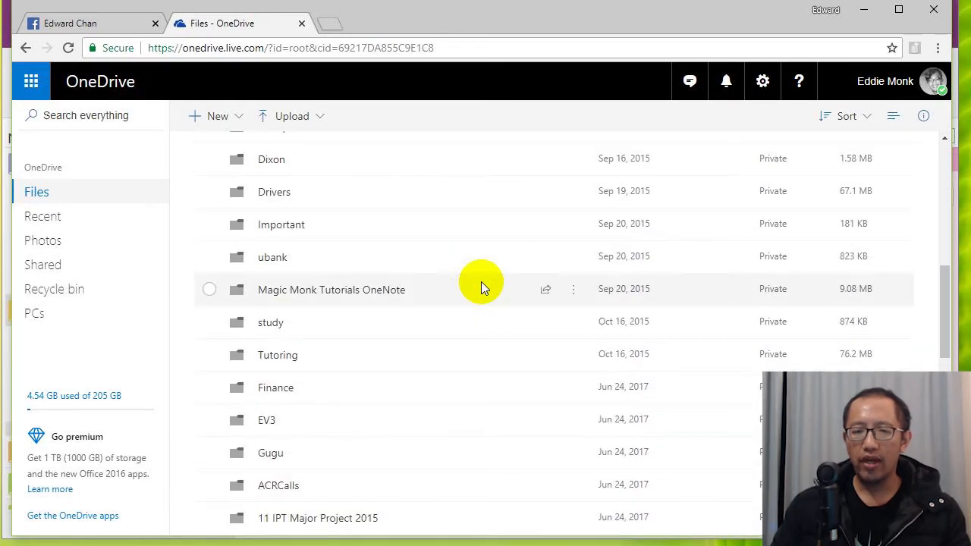
scroll("down", 3)
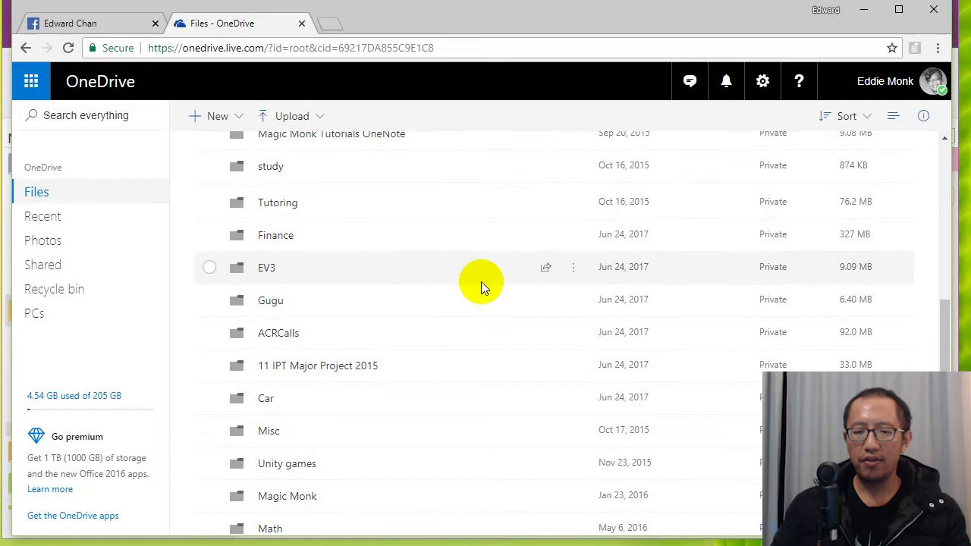
scroll("down", 3)
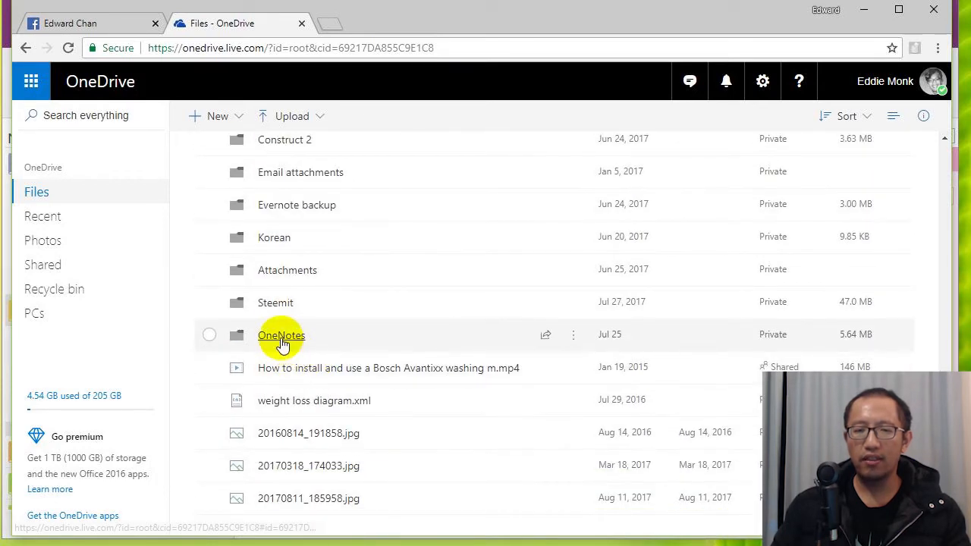
left_click(217, 115)
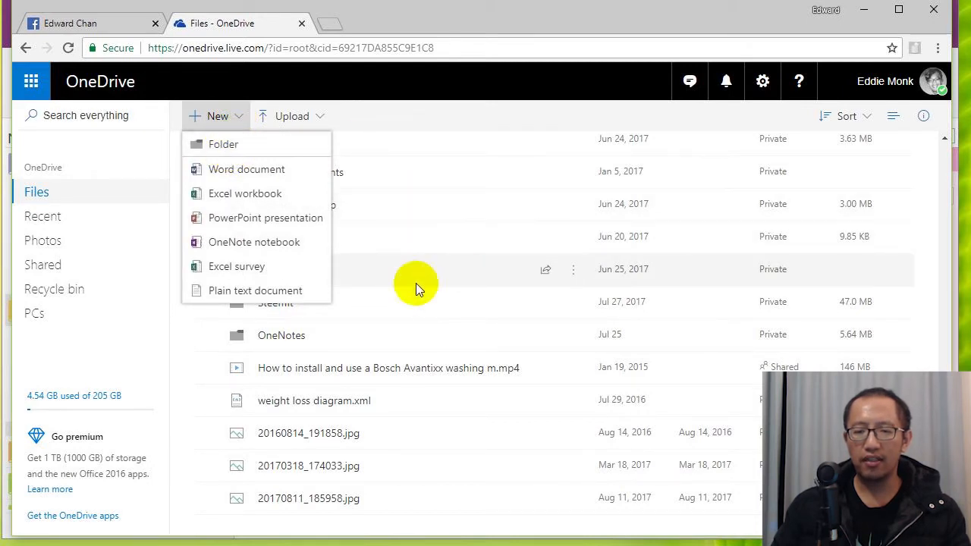
double_click(282, 335)
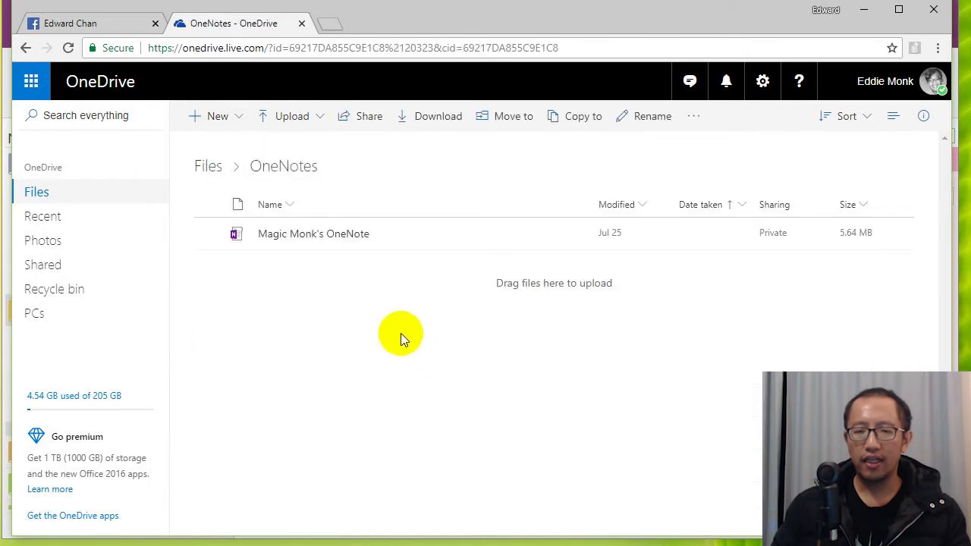
left_click(218, 115)
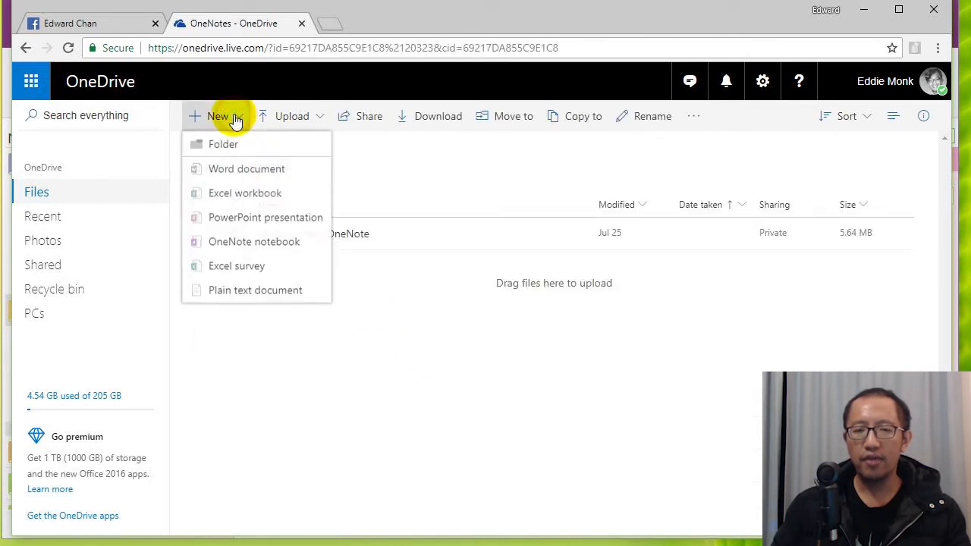
mouse_move(255, 242)
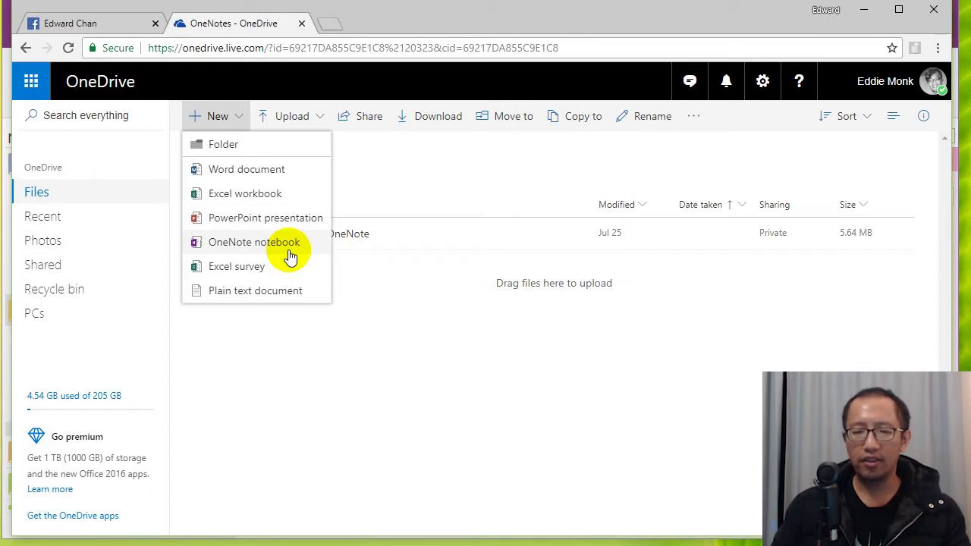
- Create a new OneNote notebook named Fitness in the OneNotes folder
left_click(254, 243)
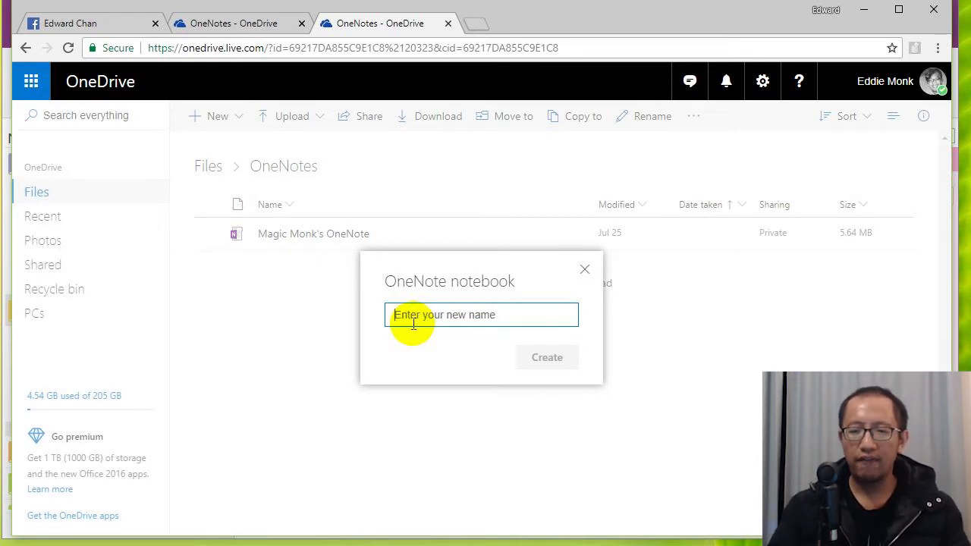
type("Fitness")
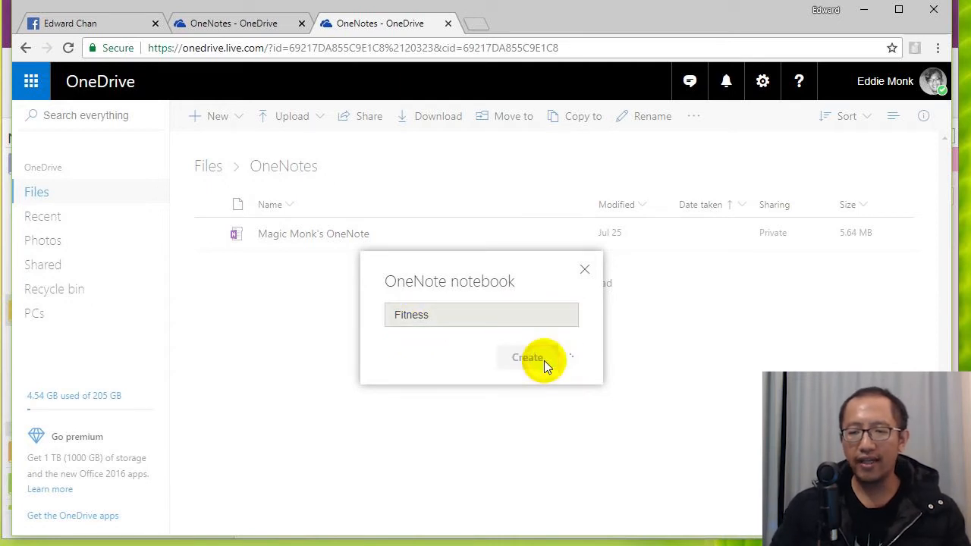
left_click(526, 358)
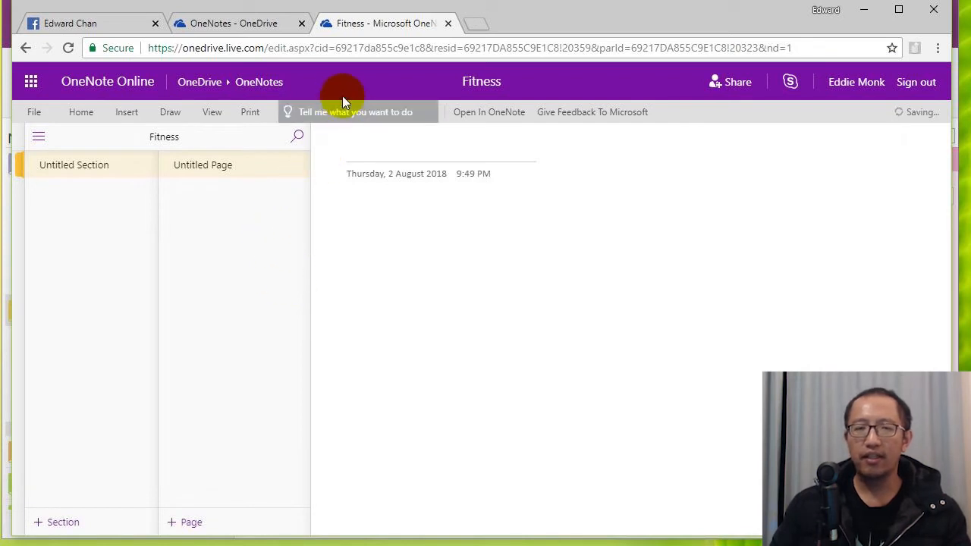
mouse_move(379, 85)
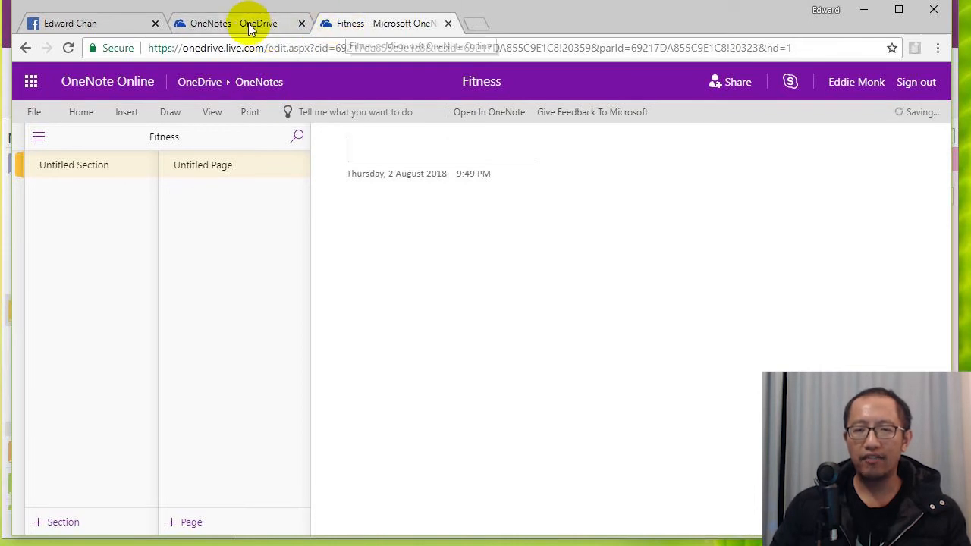
- Return to the OneDrive folder page while the Fitness notebook loads
left_click(233, 23)
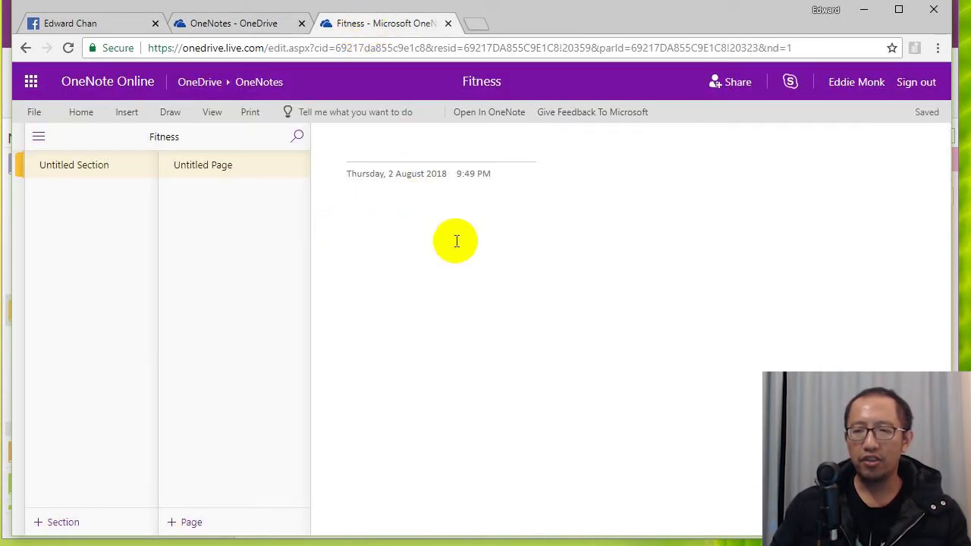
mouse_move(488, 112)
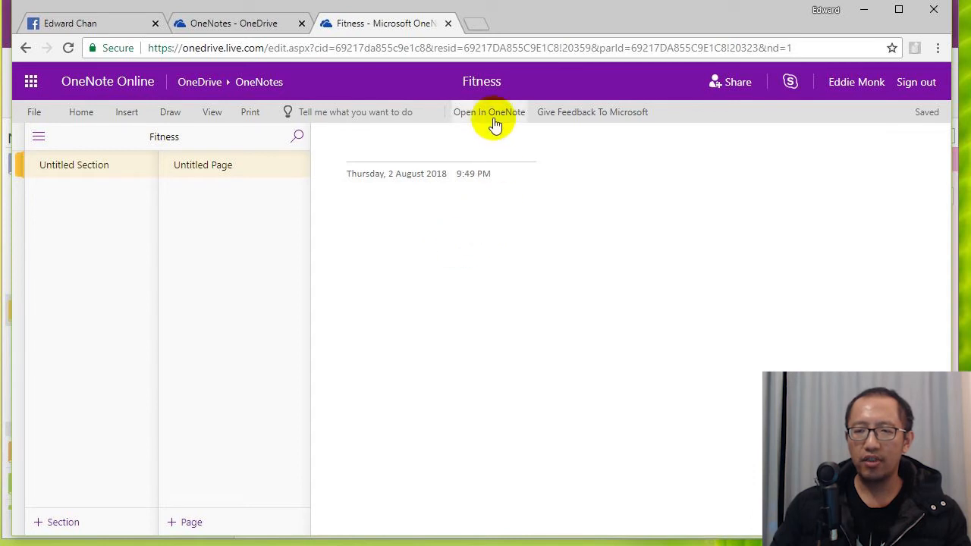
- Send the Fitness notebook to open in desktop OneNote 2016
left_click(488, 112)
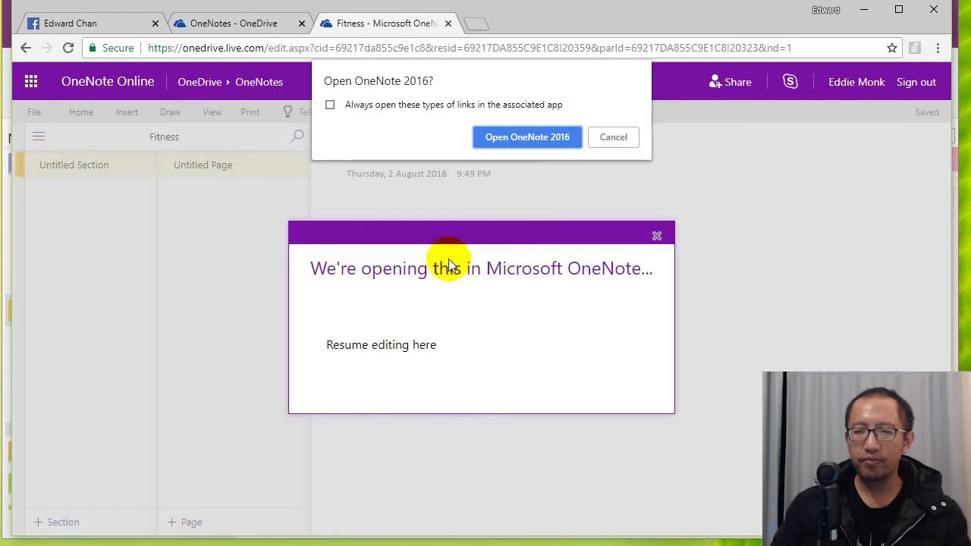
mouse_move(443, 94)
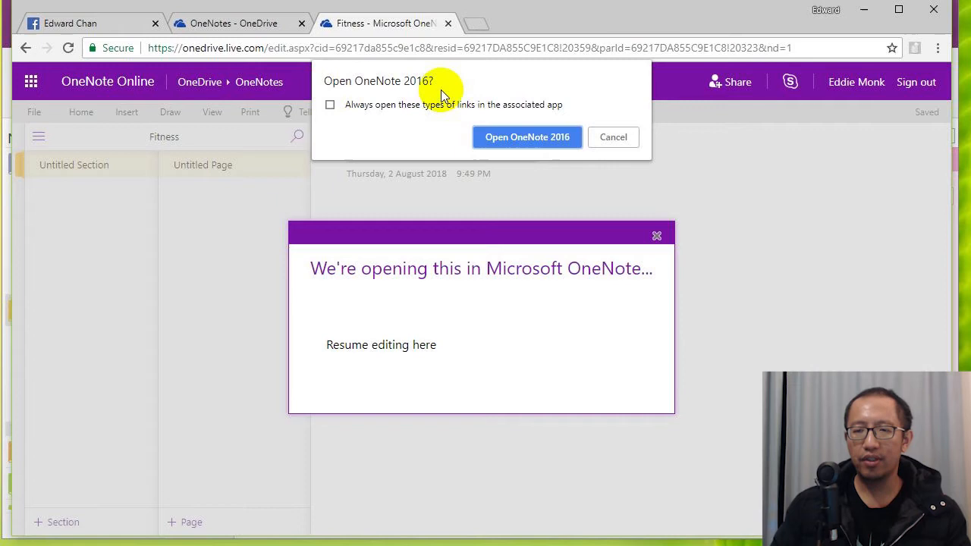
mouse_move(526, 137)
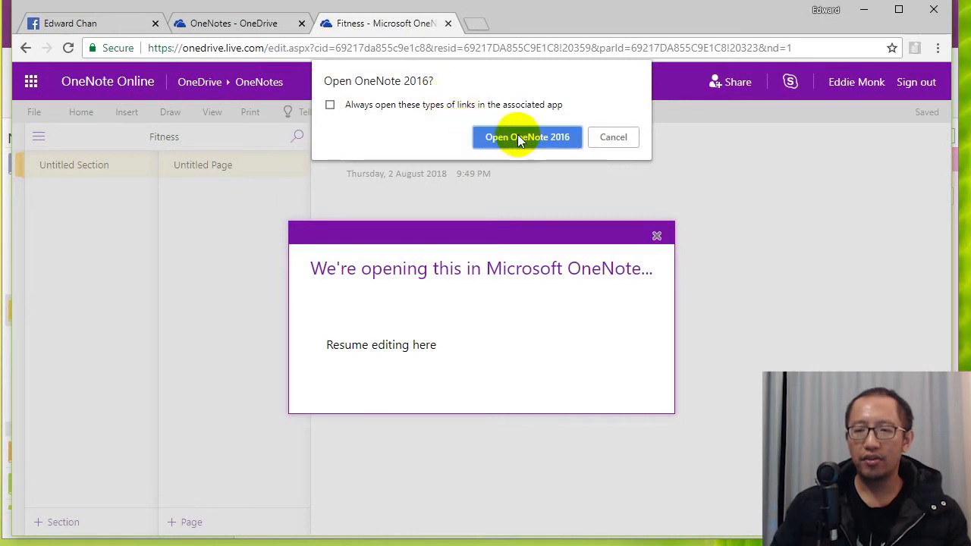
left_click(527, 137)
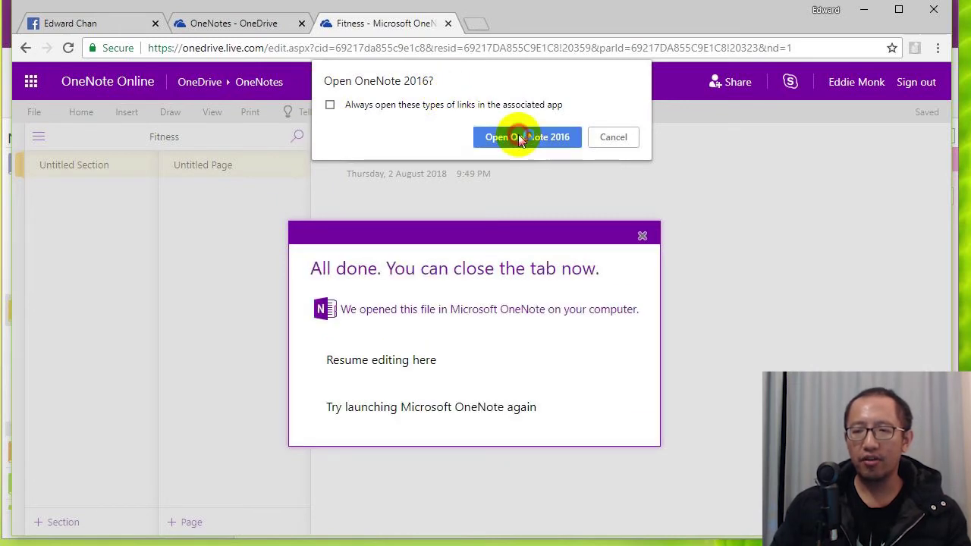
- Accept the security notice for Fitness and collapse the other two notebooks' section lists
left_click(526, 136)
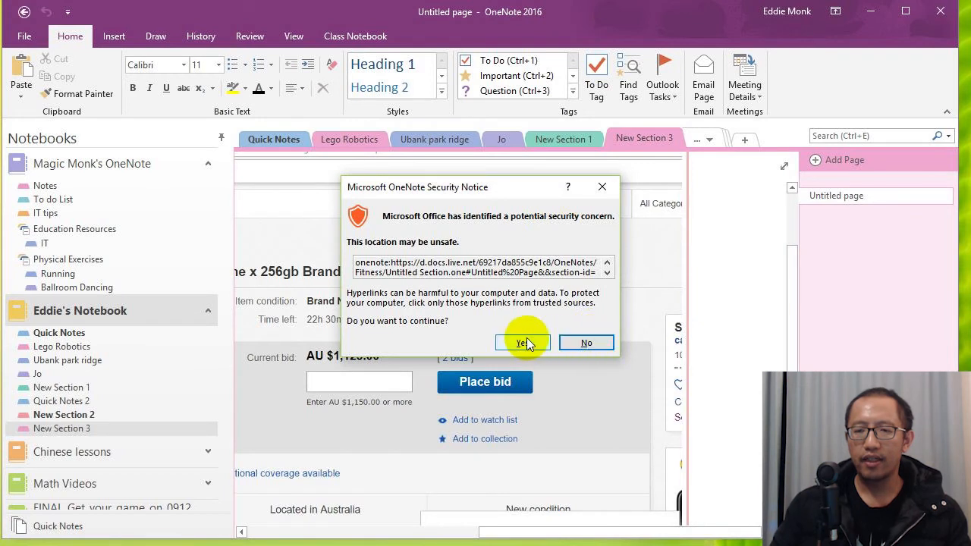
mouse_move(458, 297)
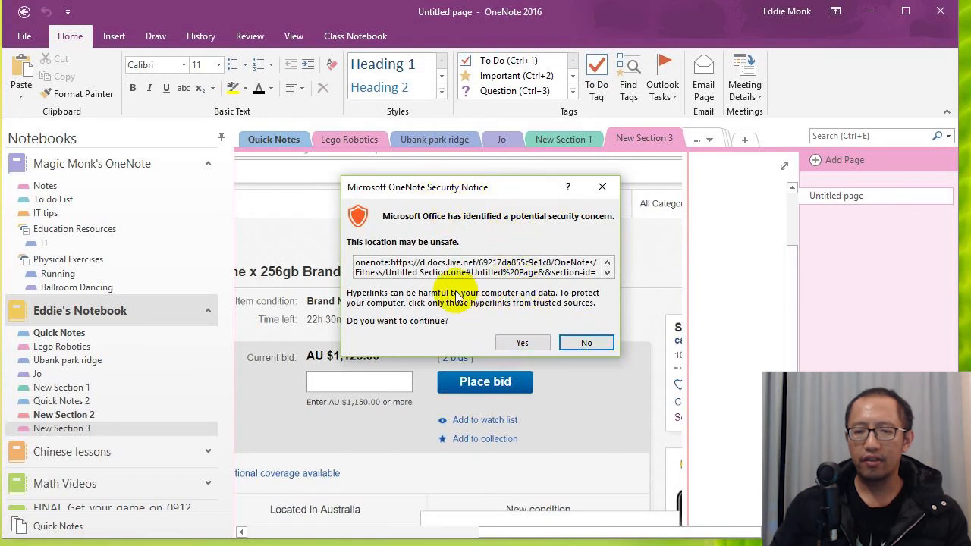
mouse_move(522, 327)
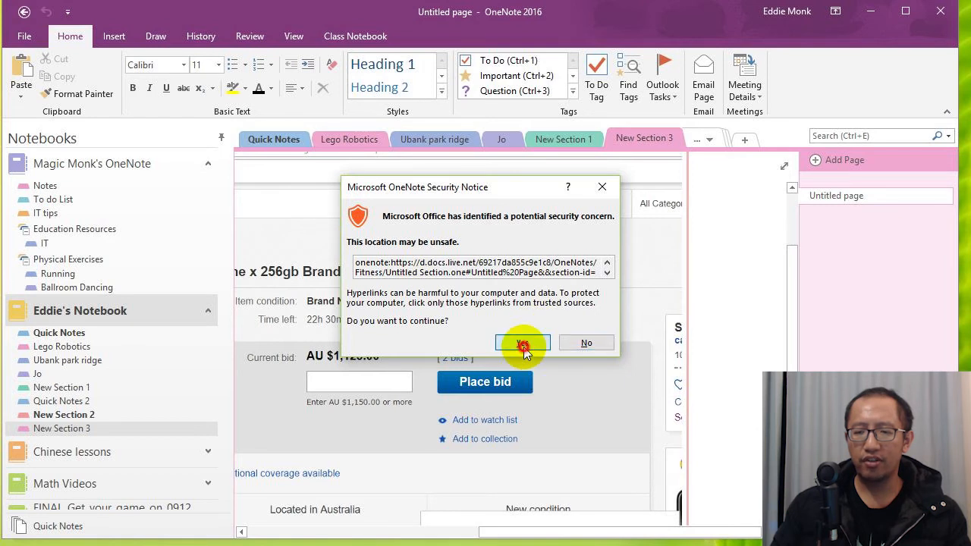
left_click(521, 343)
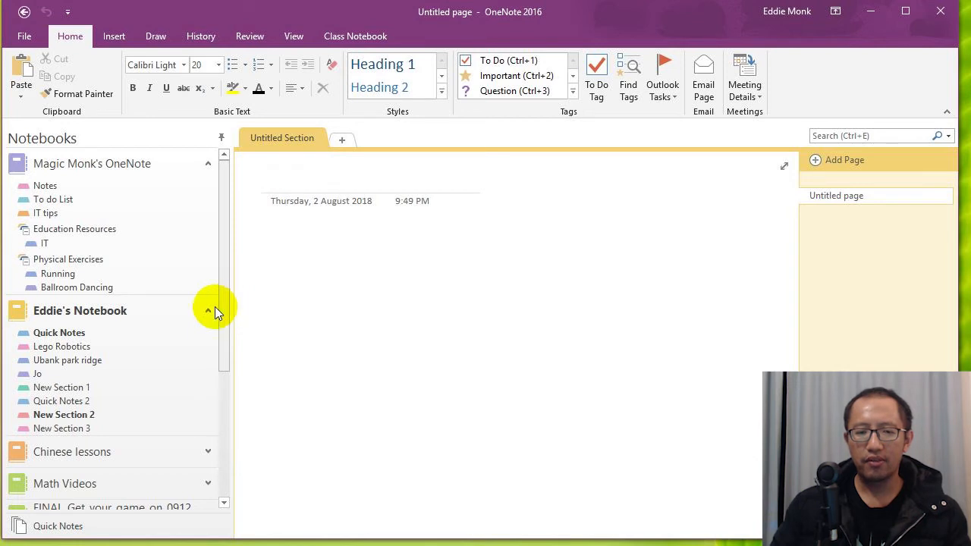
left_click(208, 310)
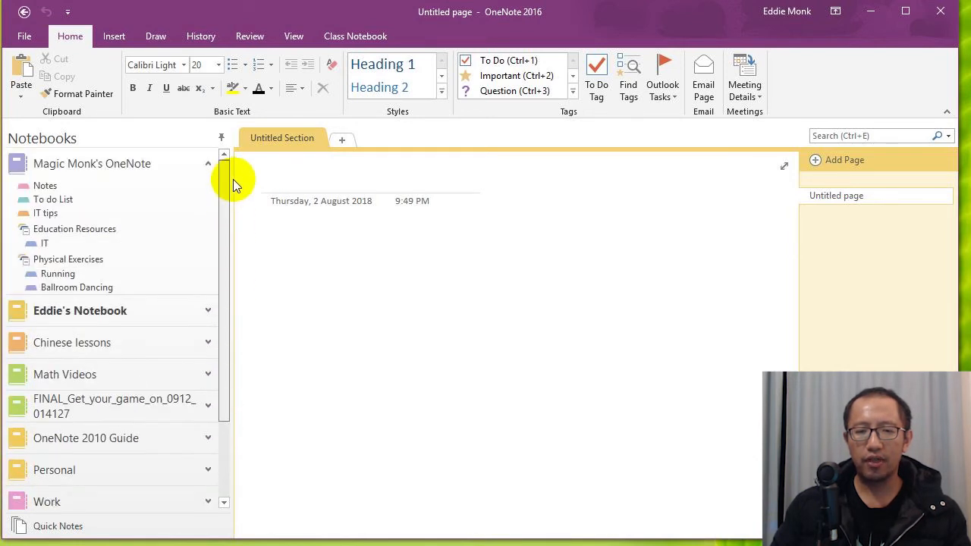
left_click(206, 163)
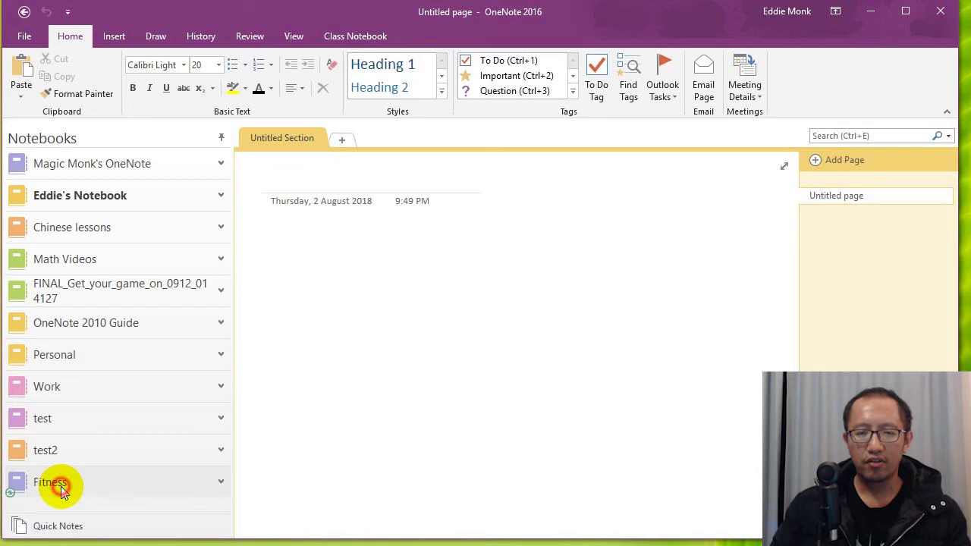
mouse_move(112, 228)
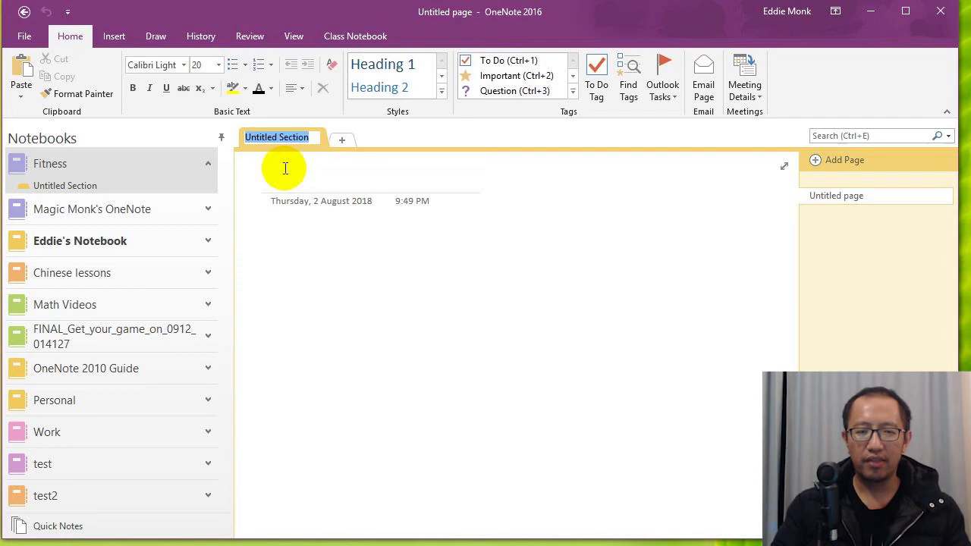
- Name the section Dance and title its page Swing dance with a note that swing dance is my favourite dance
type("Dance")
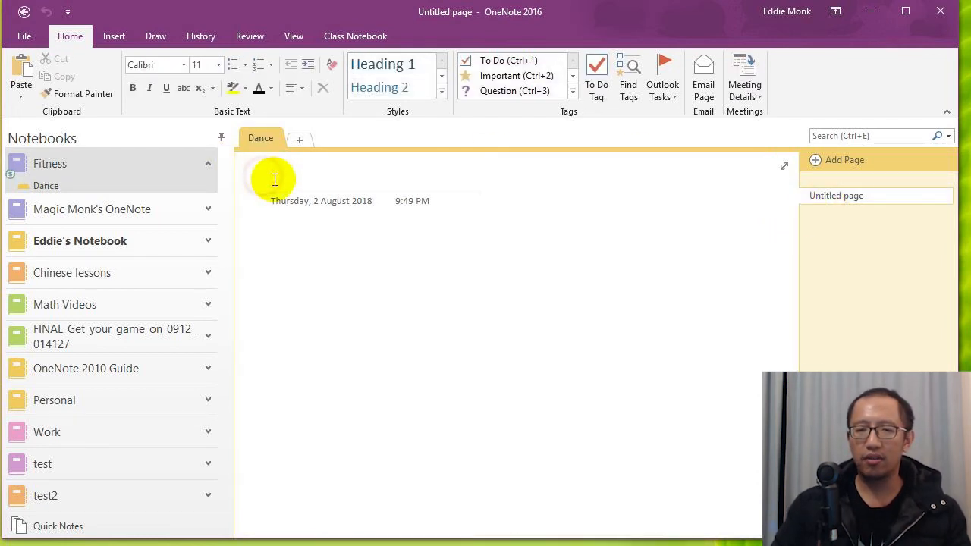
type("Swing dance")
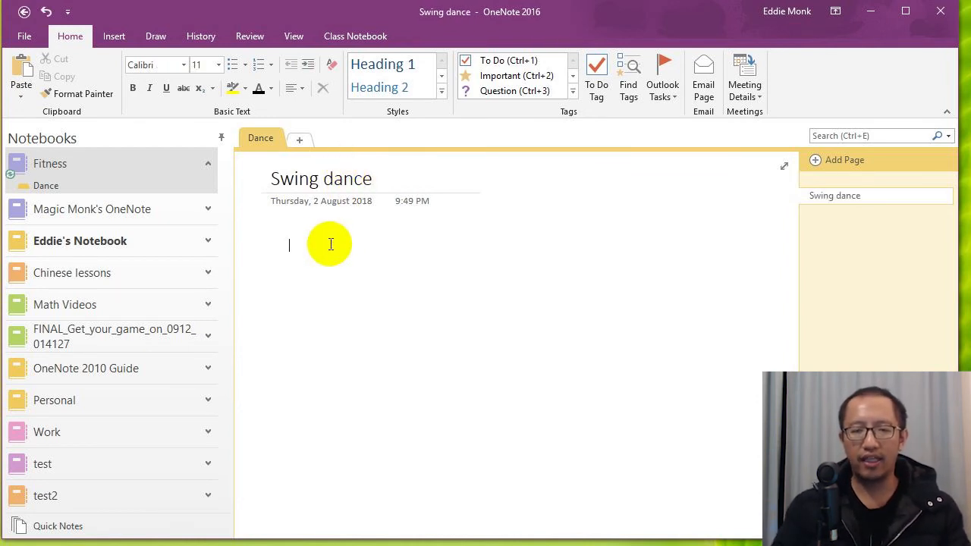
type("Swing dance i")
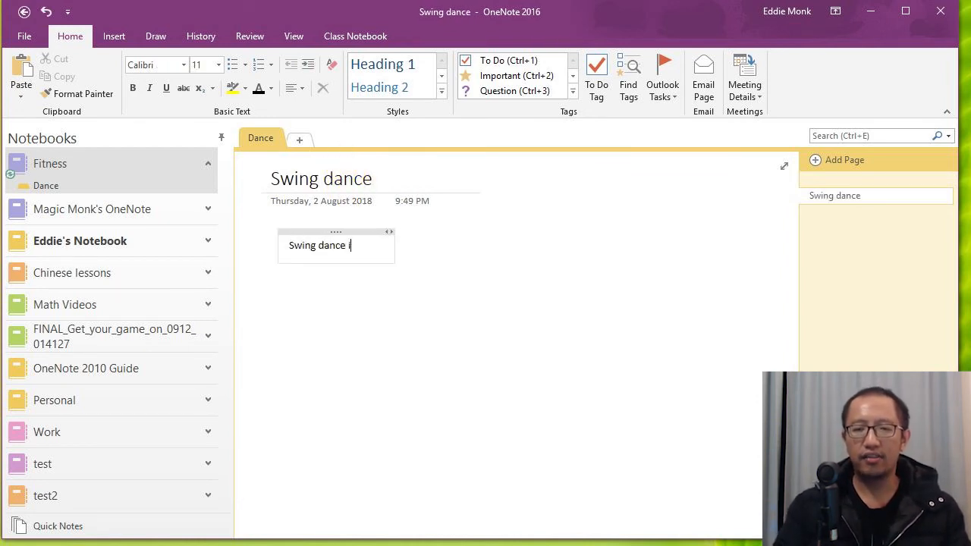
type("s my favourite dance ....")
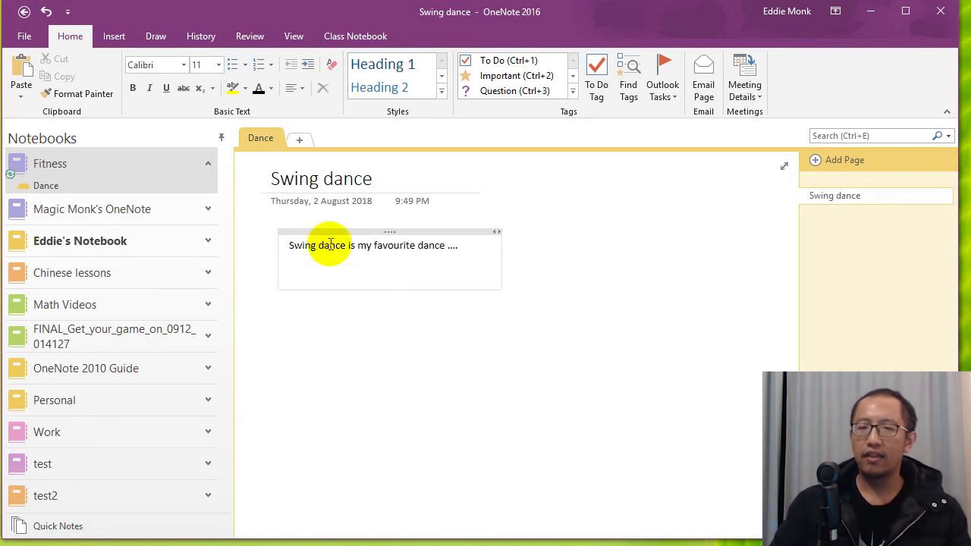
- Add two sections and name them Basketball and Tennis
left_click(852, 161)
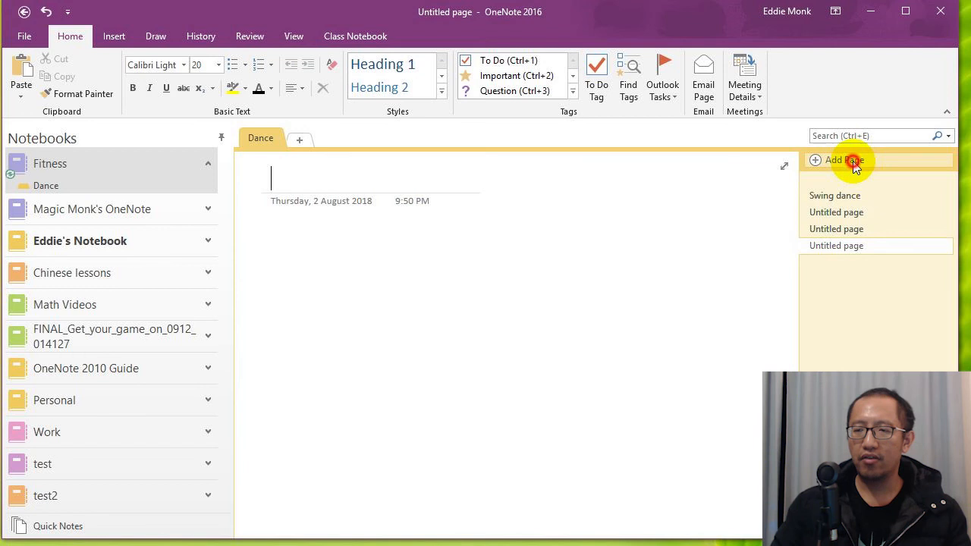
left_click(300, 140)
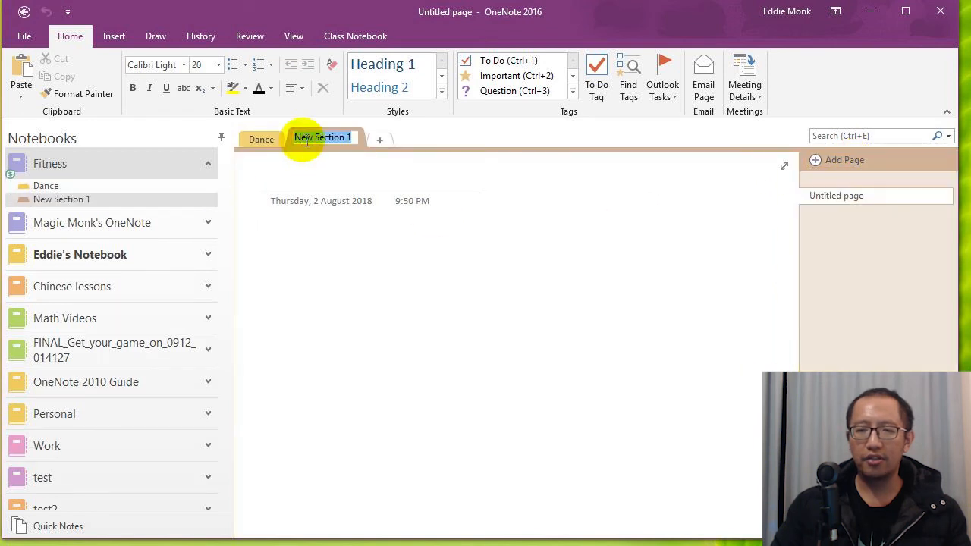
left_click(379, 140)
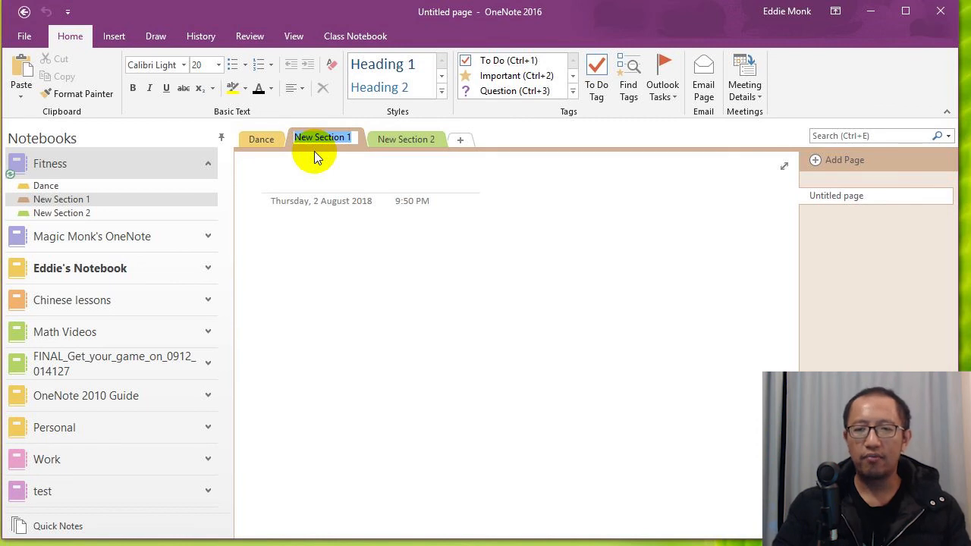
type("Basketball")
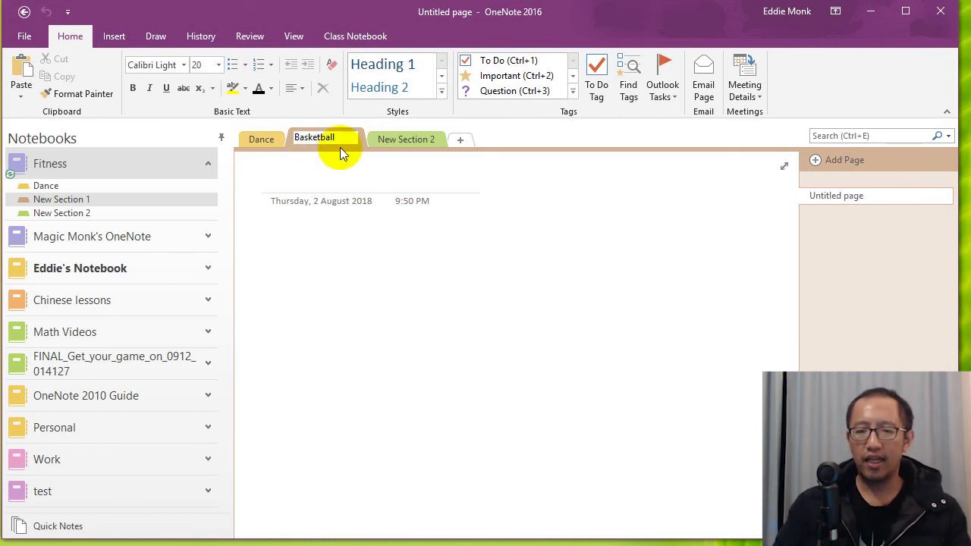
left_click(386, 136)
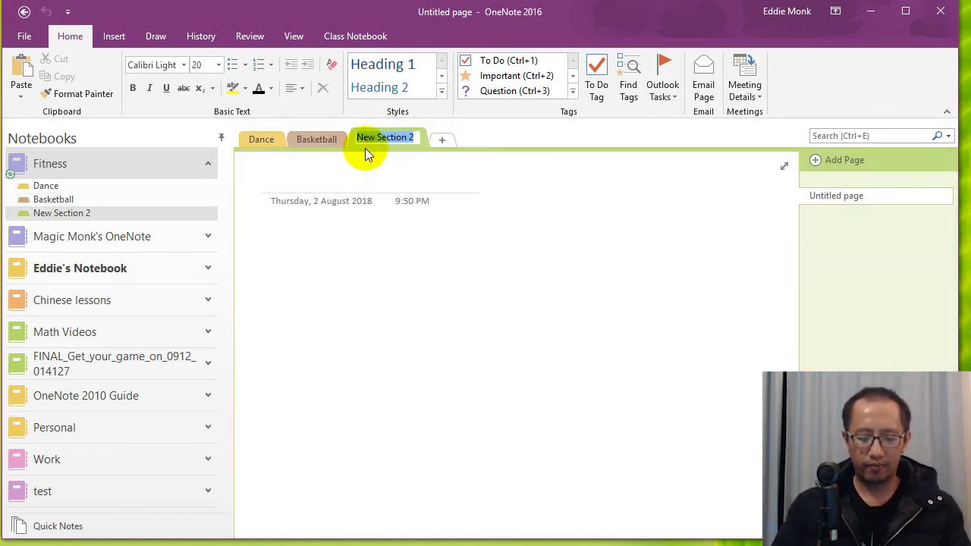
type("Tennis")
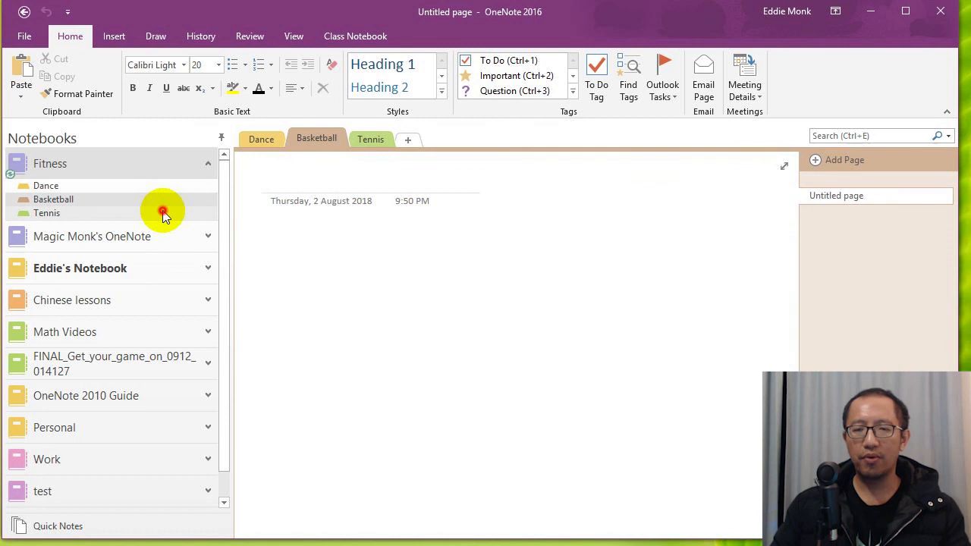
left_click(370, 140)
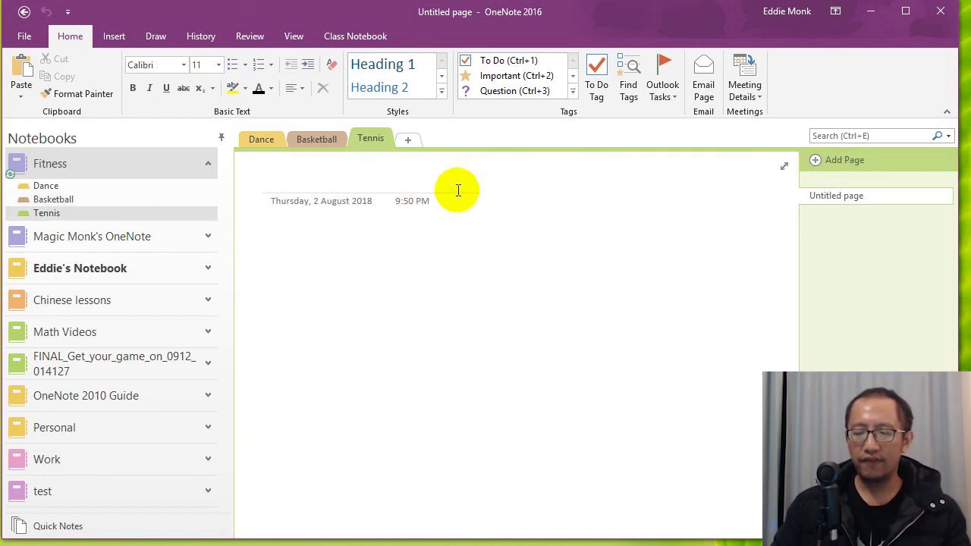
mouse_move(908, 103)
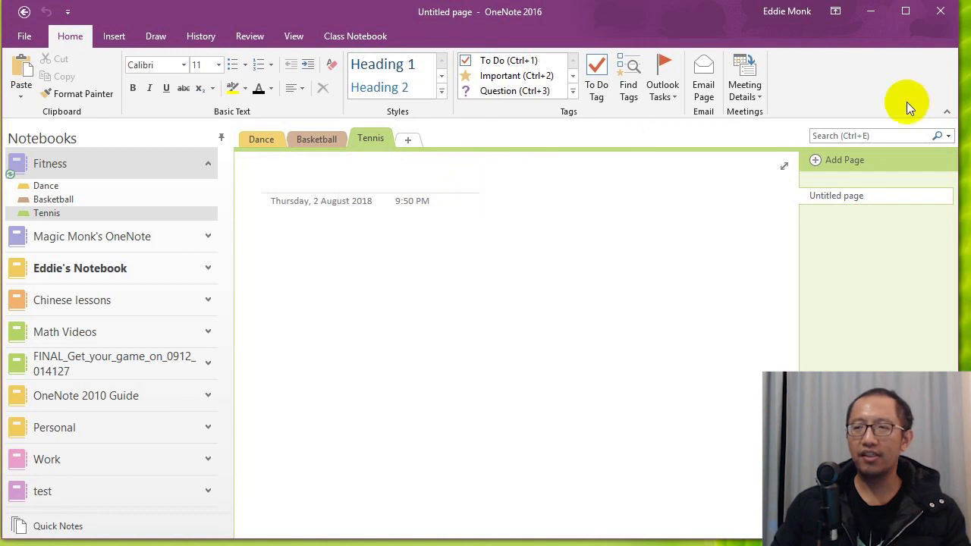